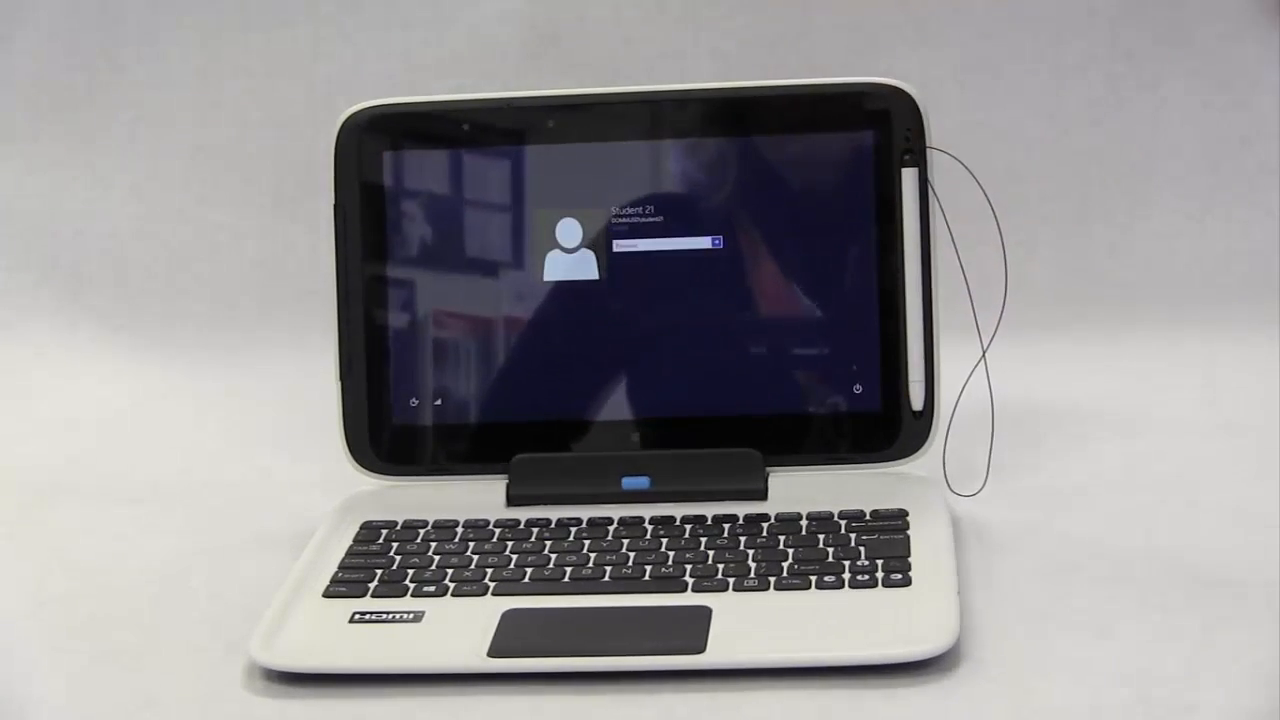
Enter the account password with the touch keyboard on the sign-in screen
left_click(664, 242)
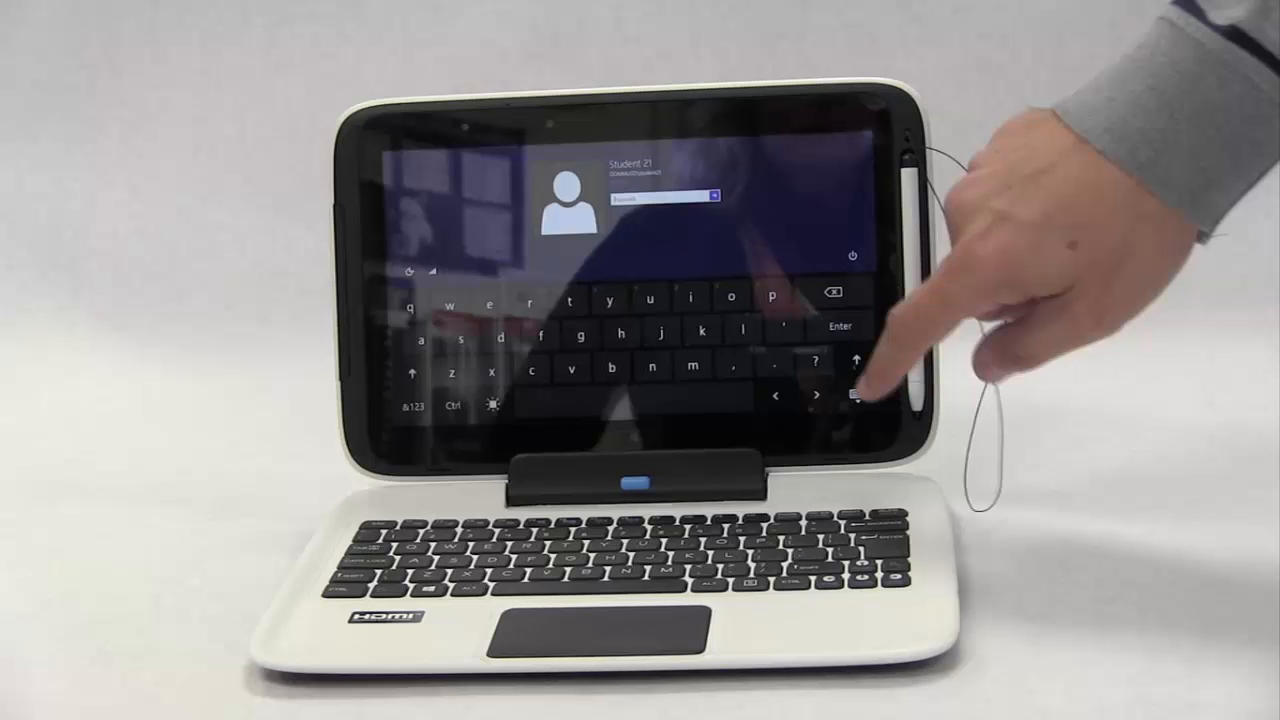
left_click(852, 394)
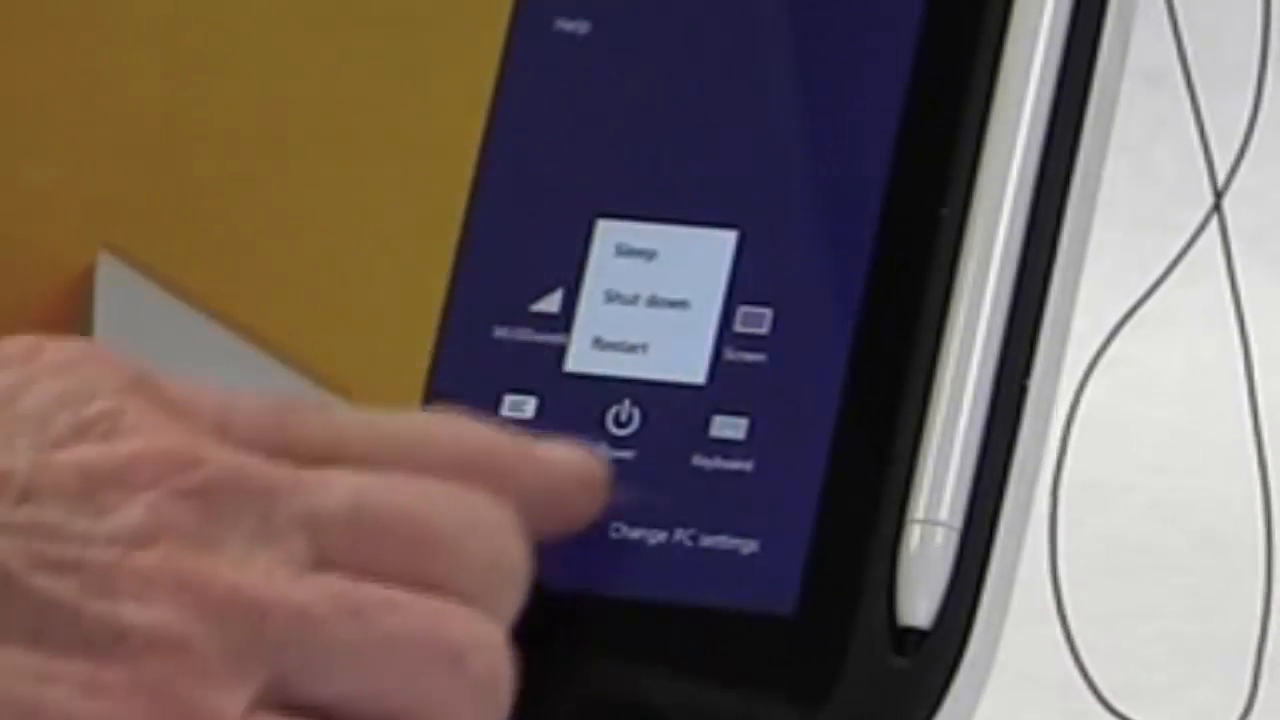
Dismiss the Sleep/Shut down/Restart choices and the quick settings panel, then reopen Settings
left_click(620, 428)
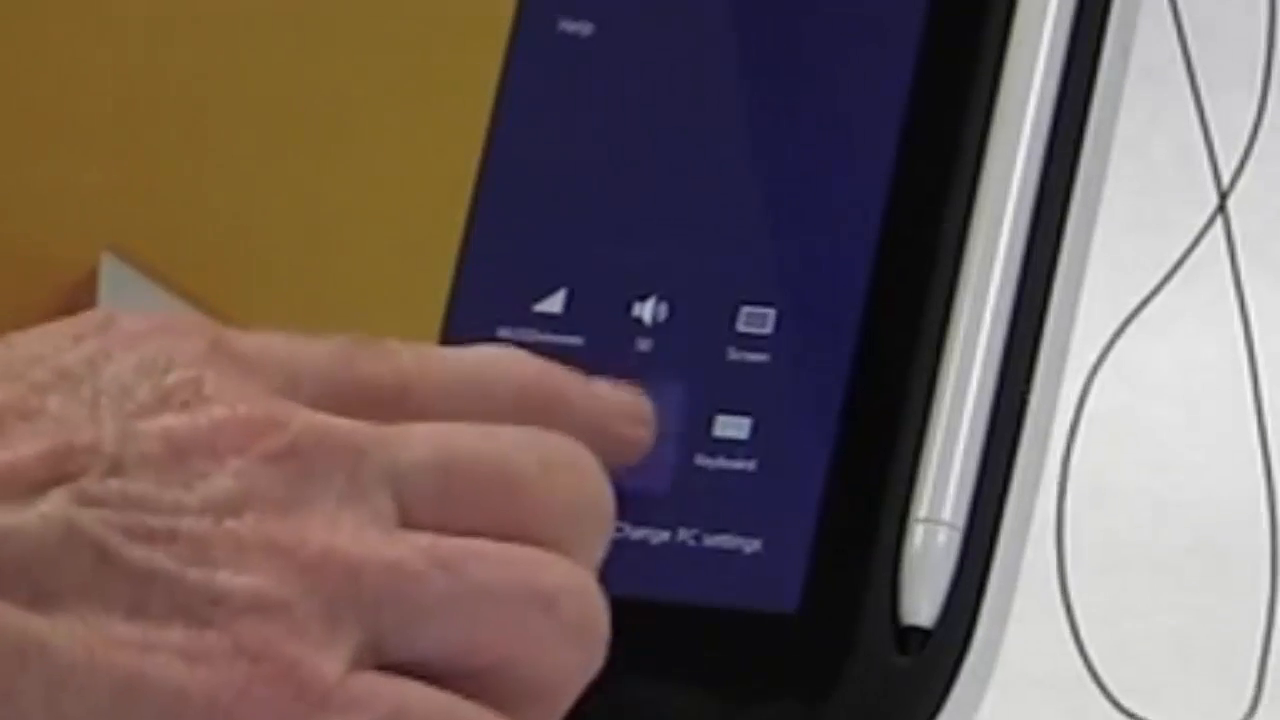
left_click(620, 424)
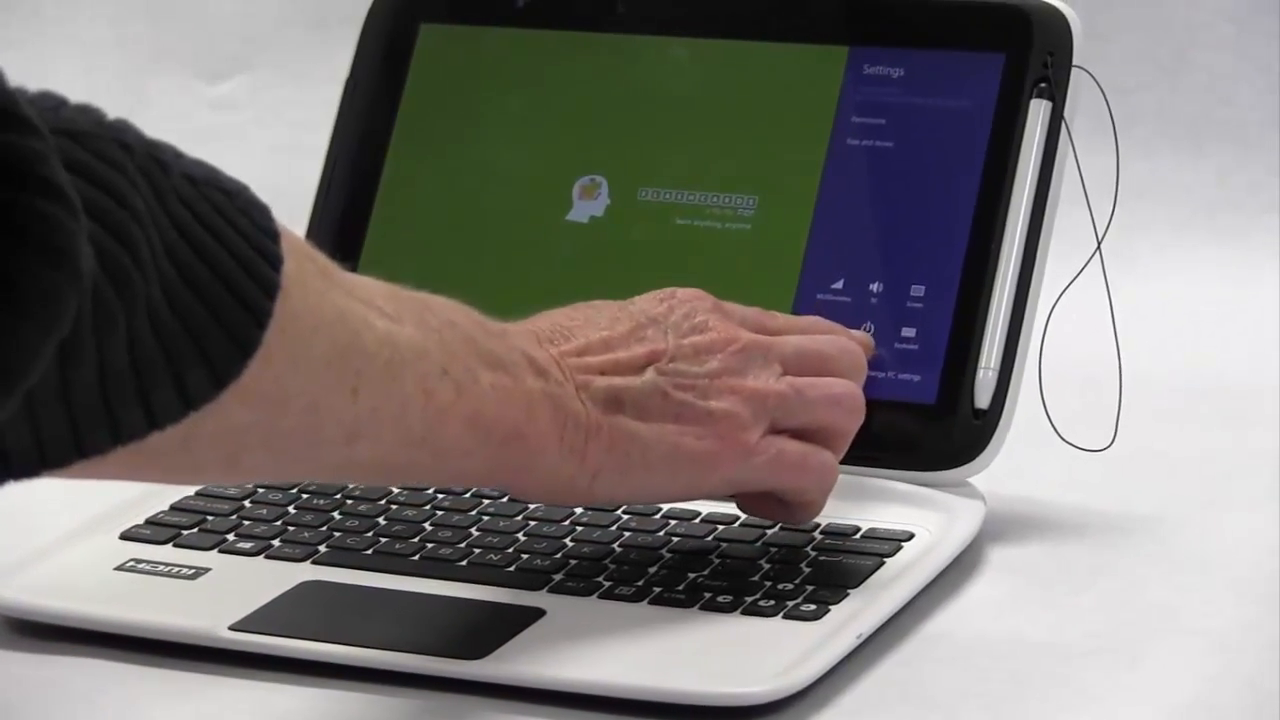
left_click(872, 330)
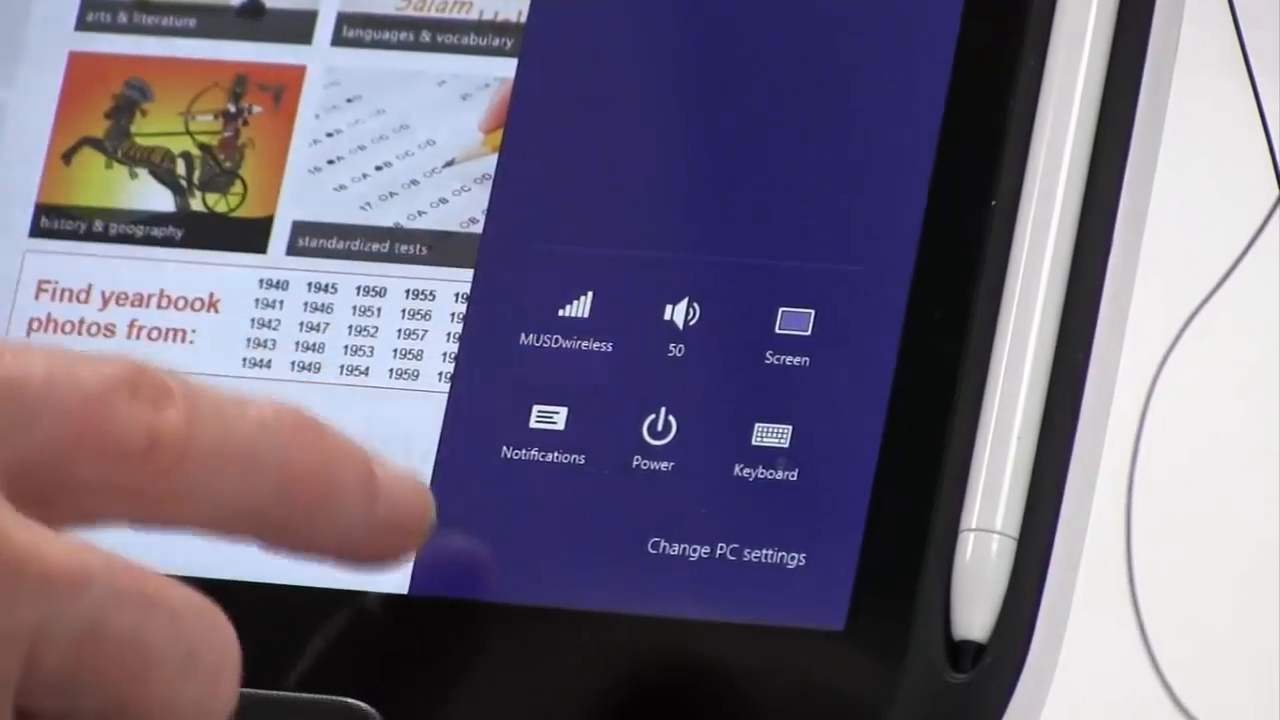
left_click(568, 304)
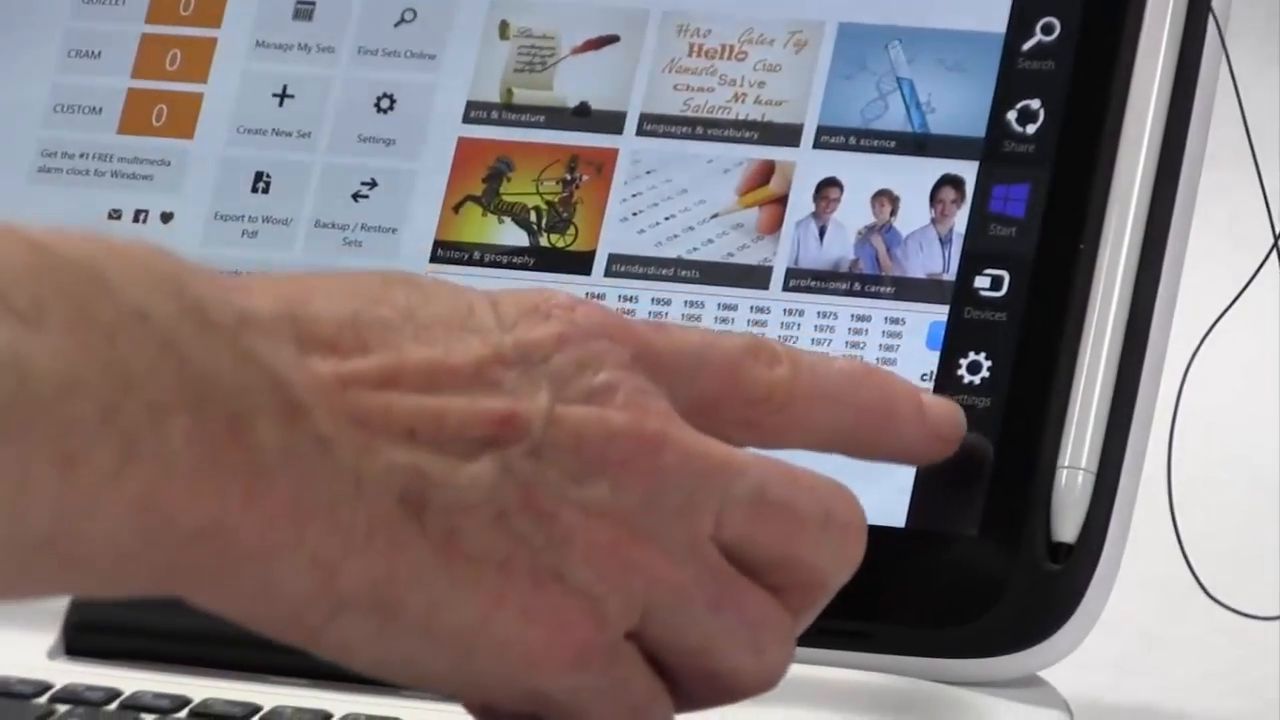
left_click(990, 360)
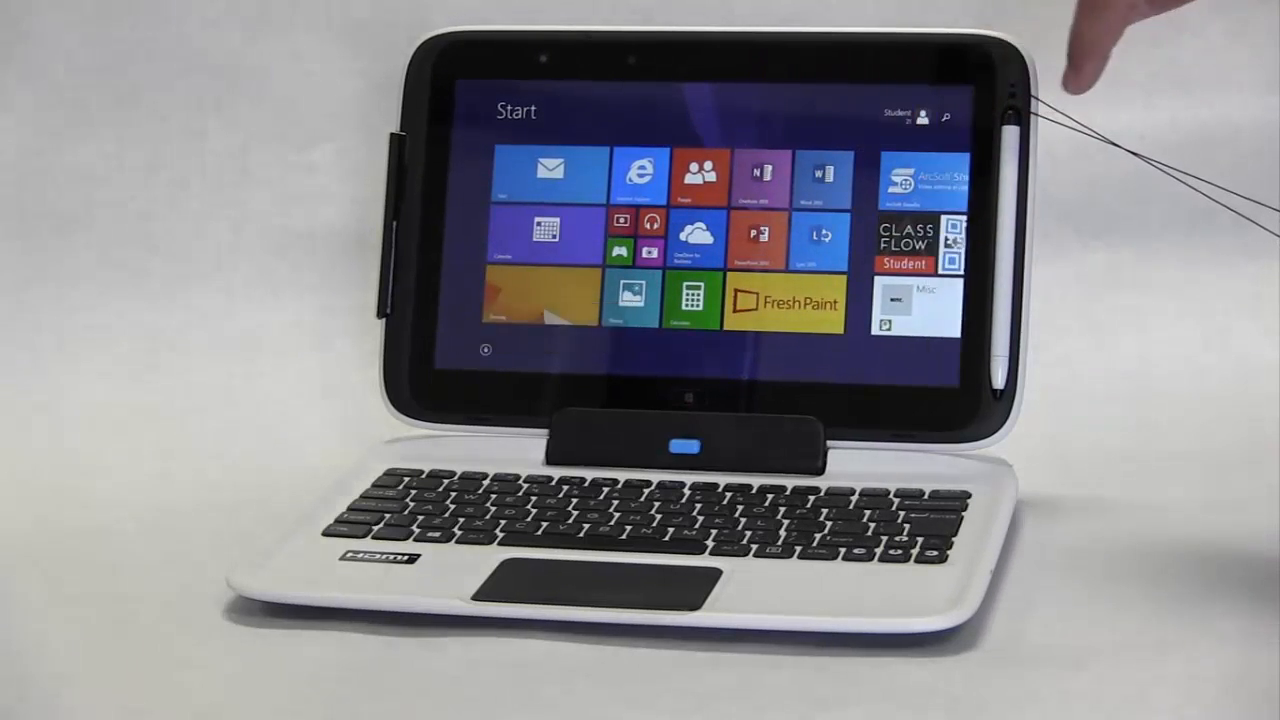
Launch Fresh Paint from its Start-screen tile to reach the welcome screen
left_click(638, 176)
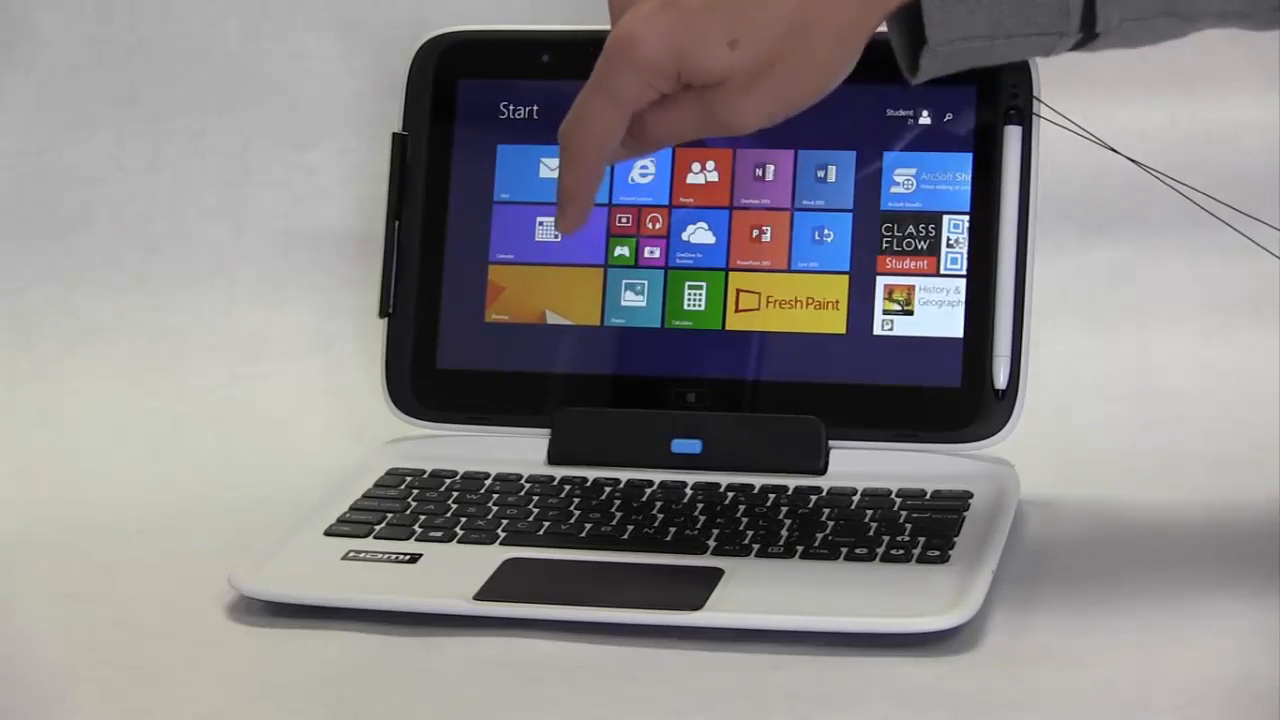
left_click(640, 176)
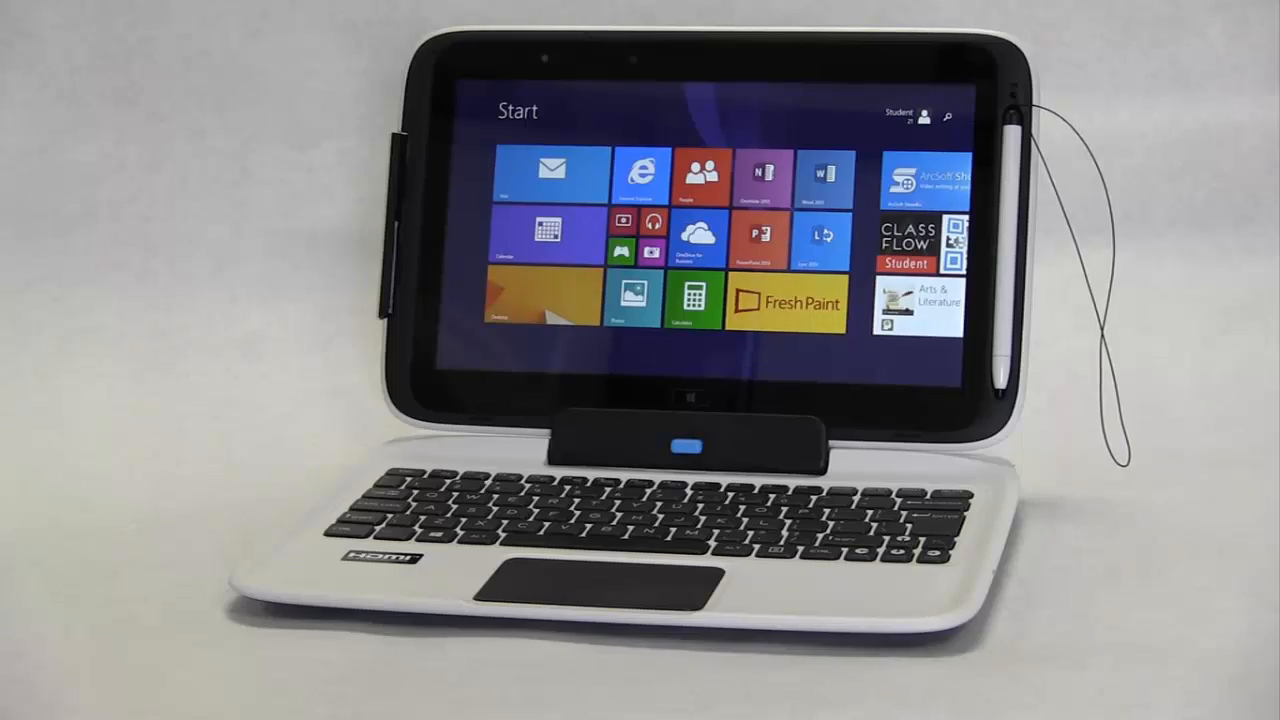
left_click(786, 302)
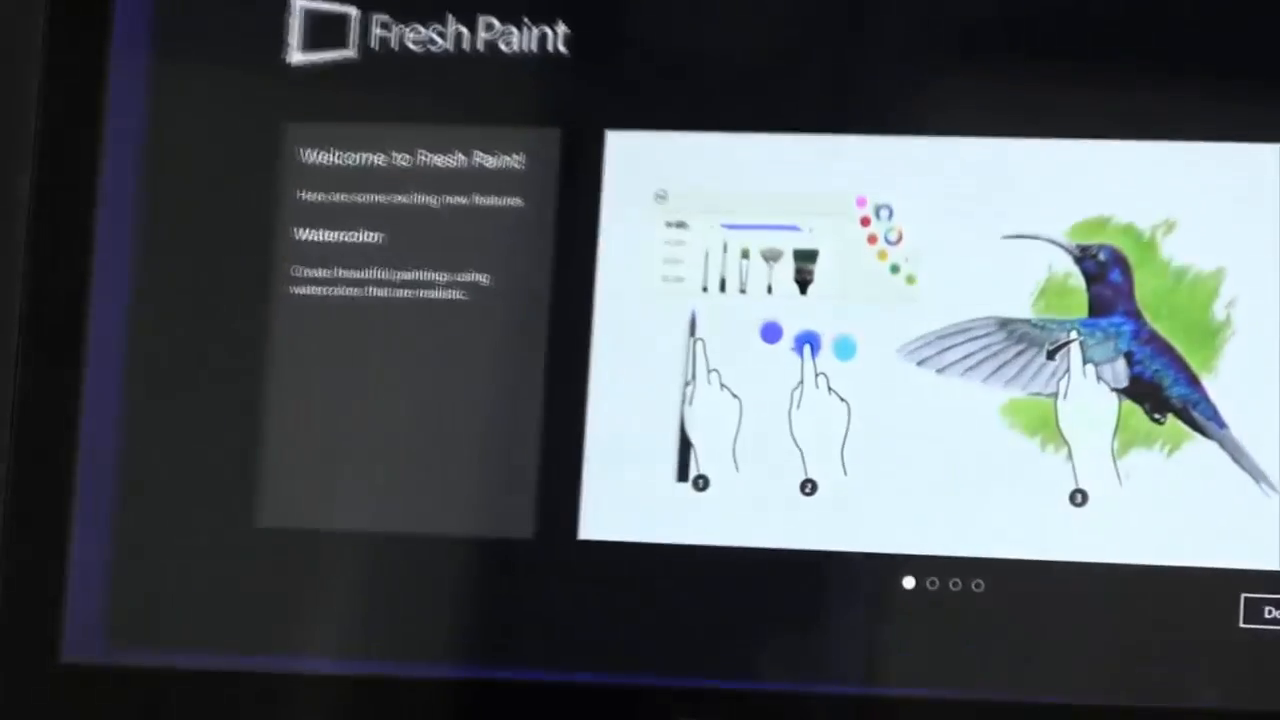